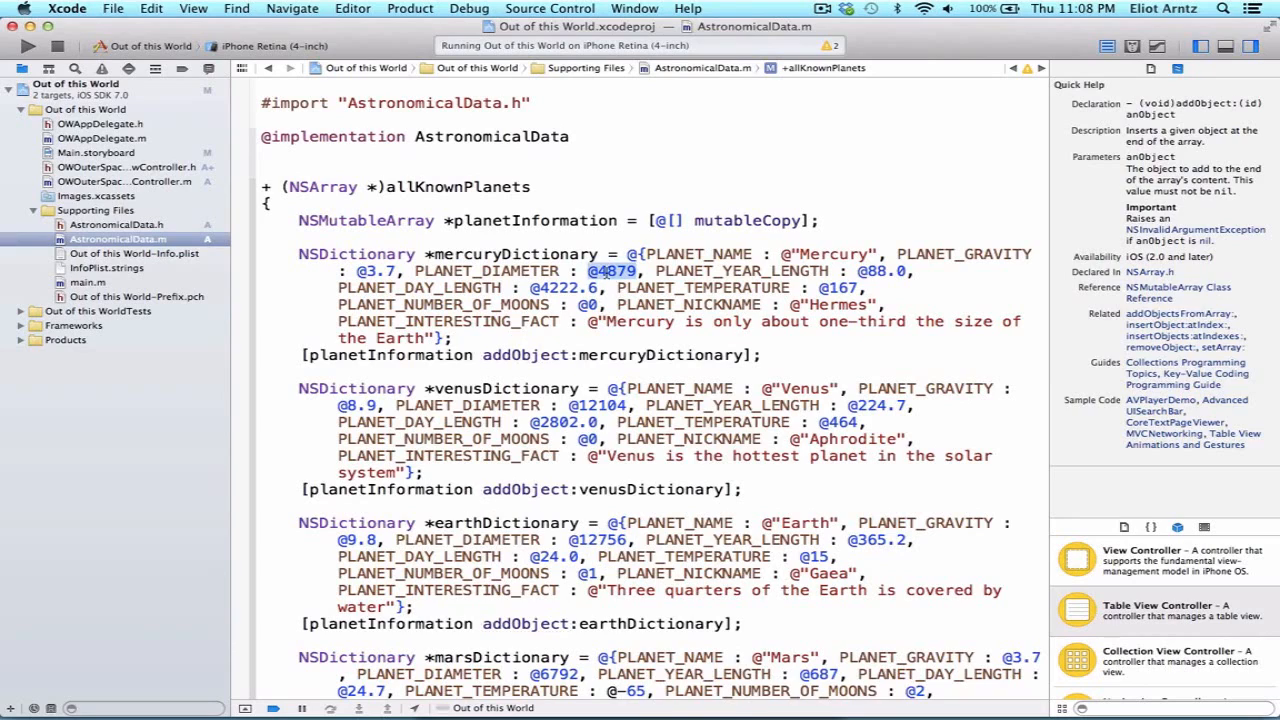
- In OWOuterSpaceTableViewController.m, create myNumber with numberWithInt:5, log it with NSLog, and build
left_click(612, 271)
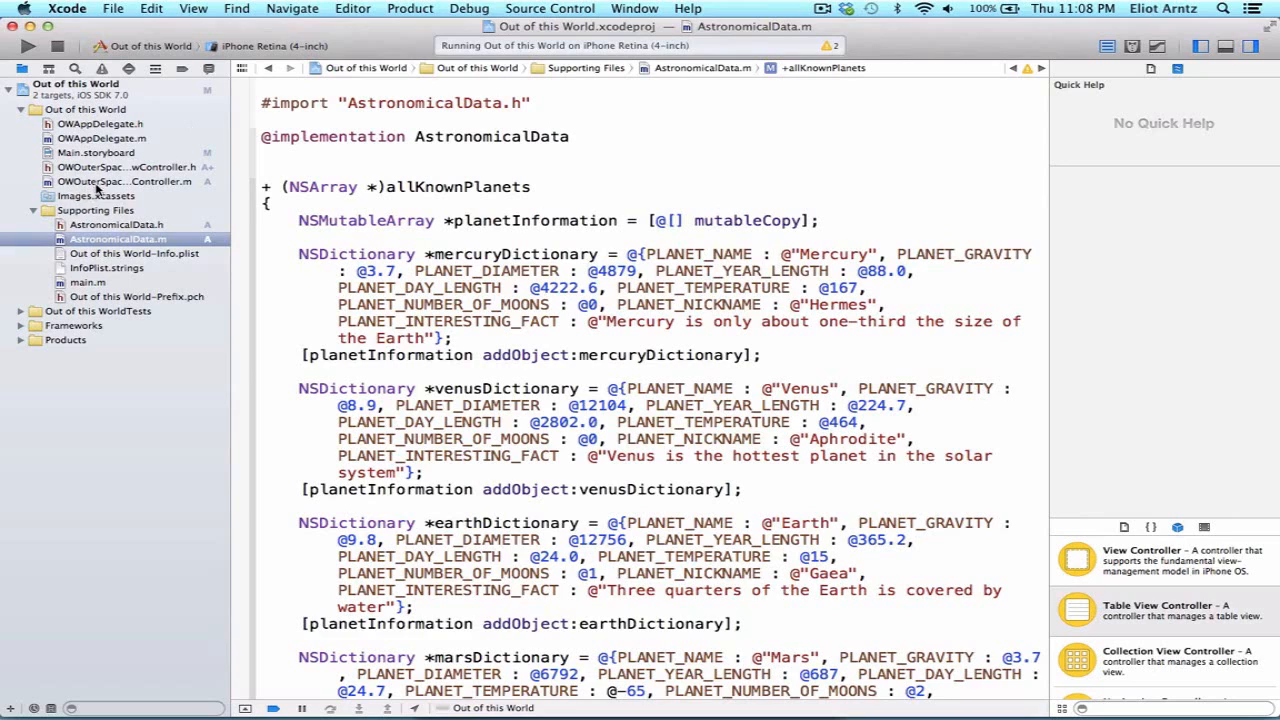
left_click(120, 181)
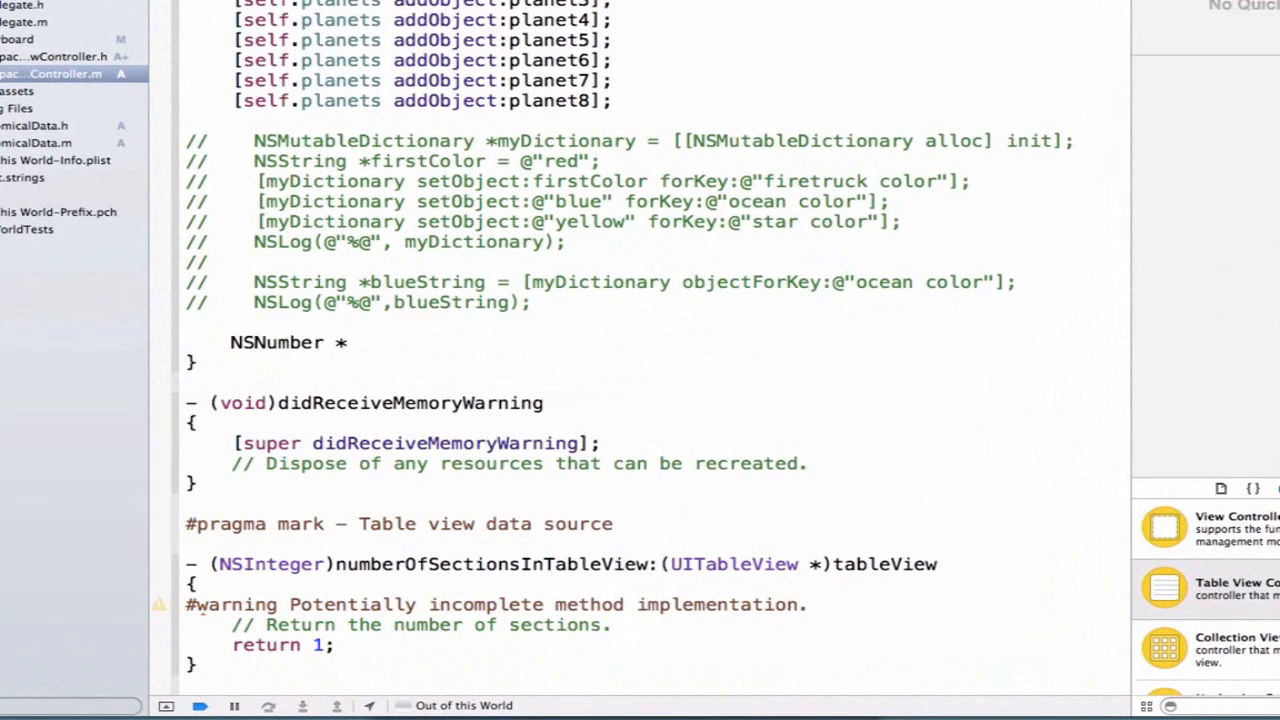
type("myN")
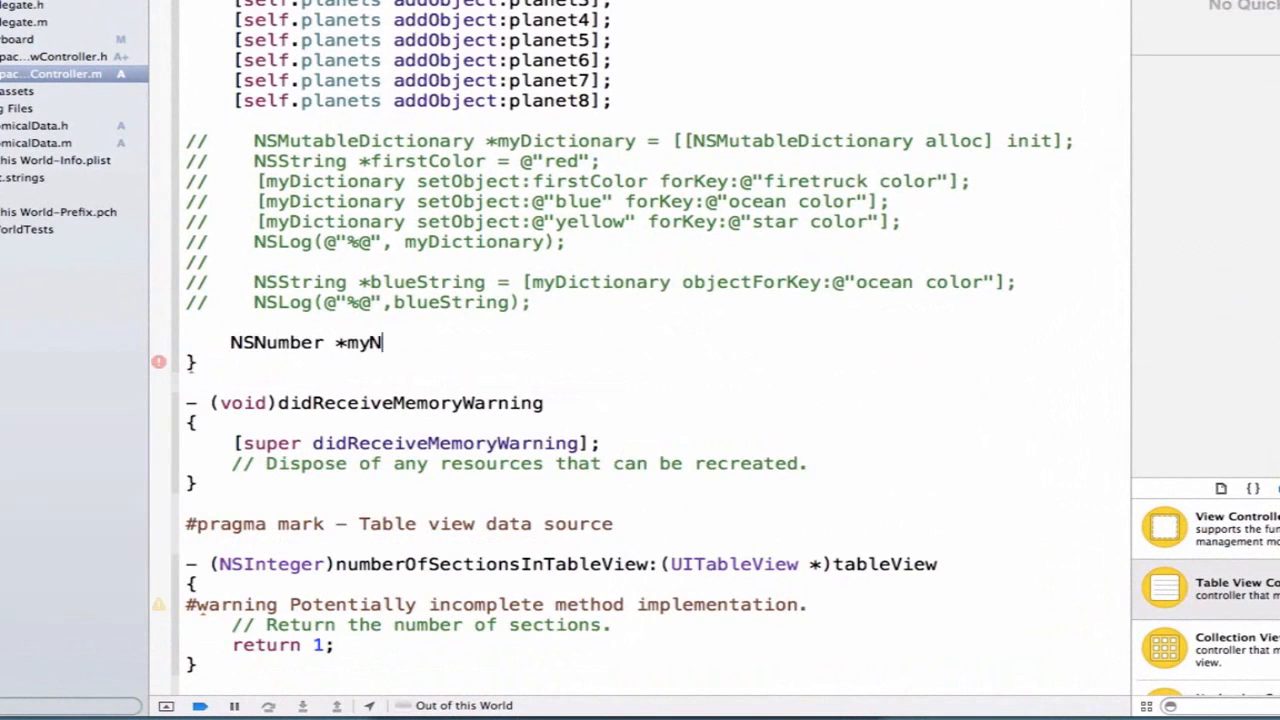
type("umber =")
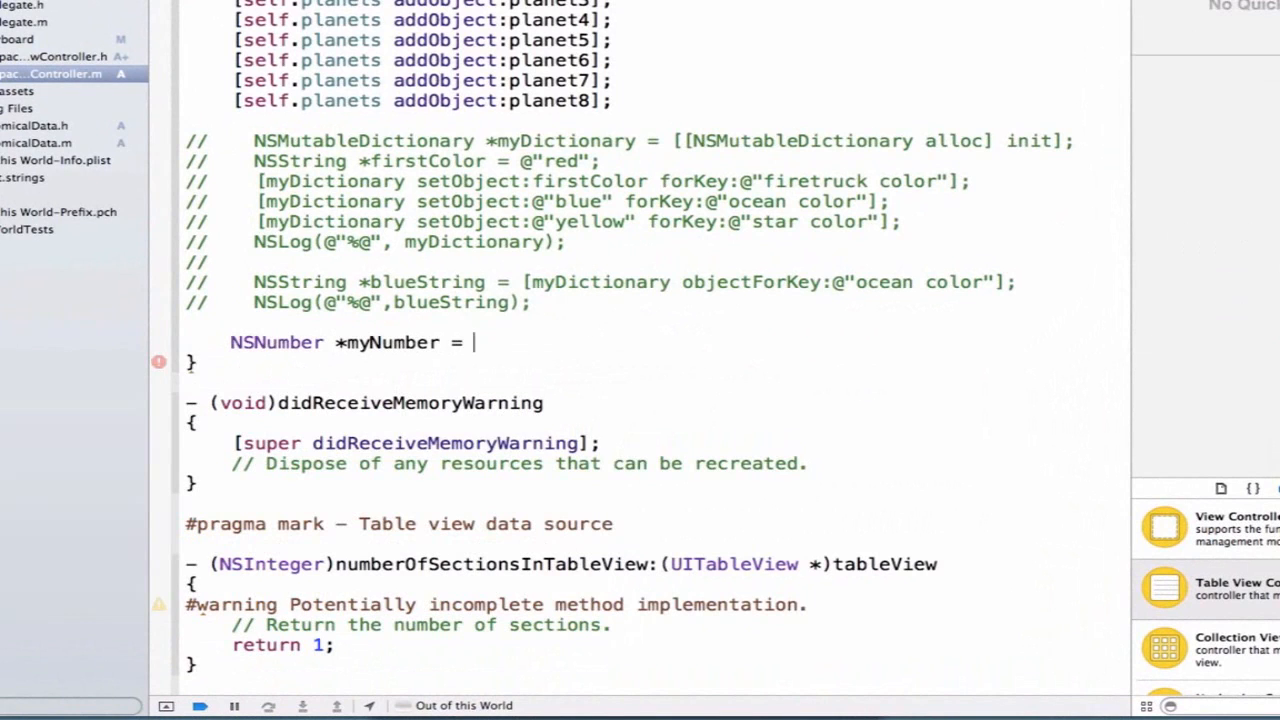
type("[NSNumber]")
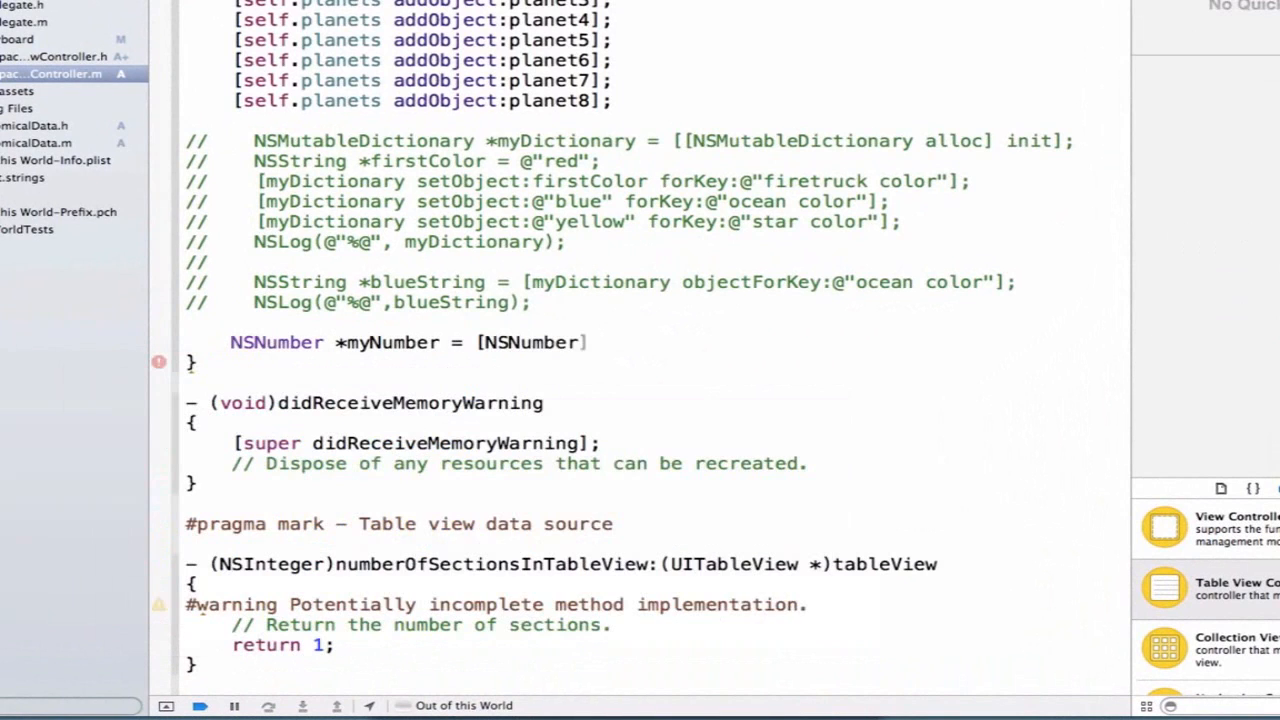
type("numberWithInt:")
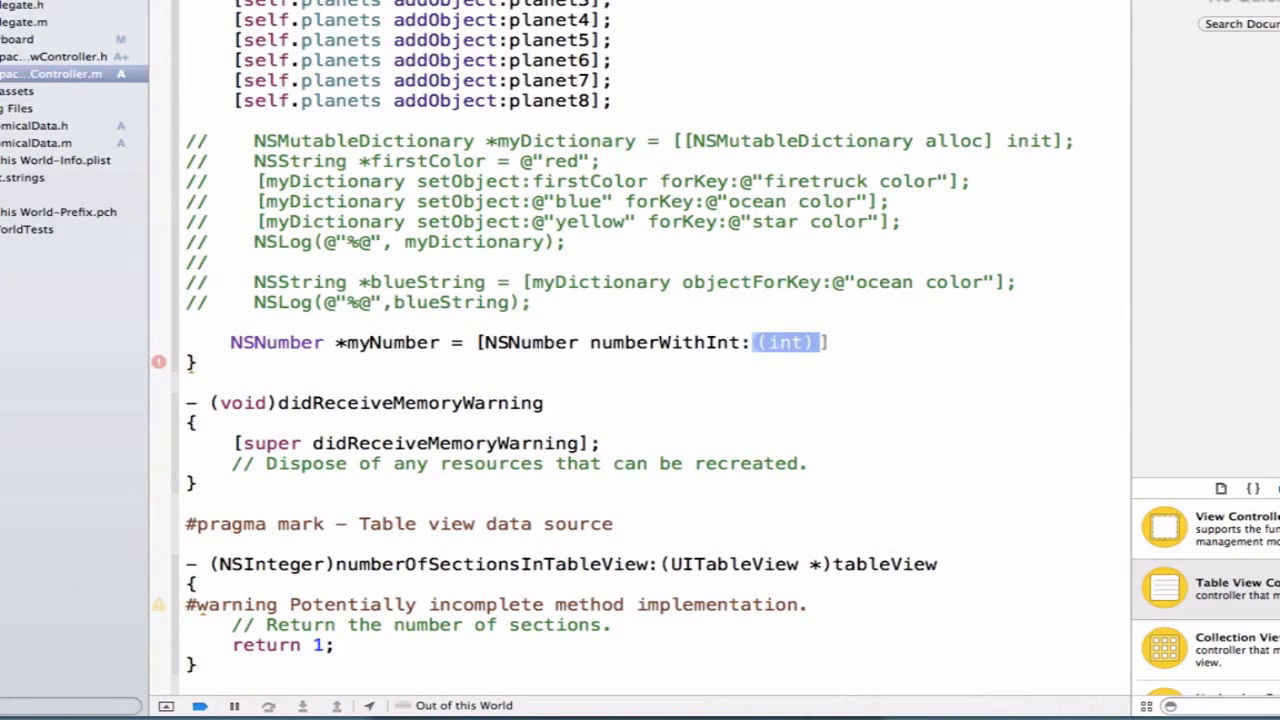
type("5")
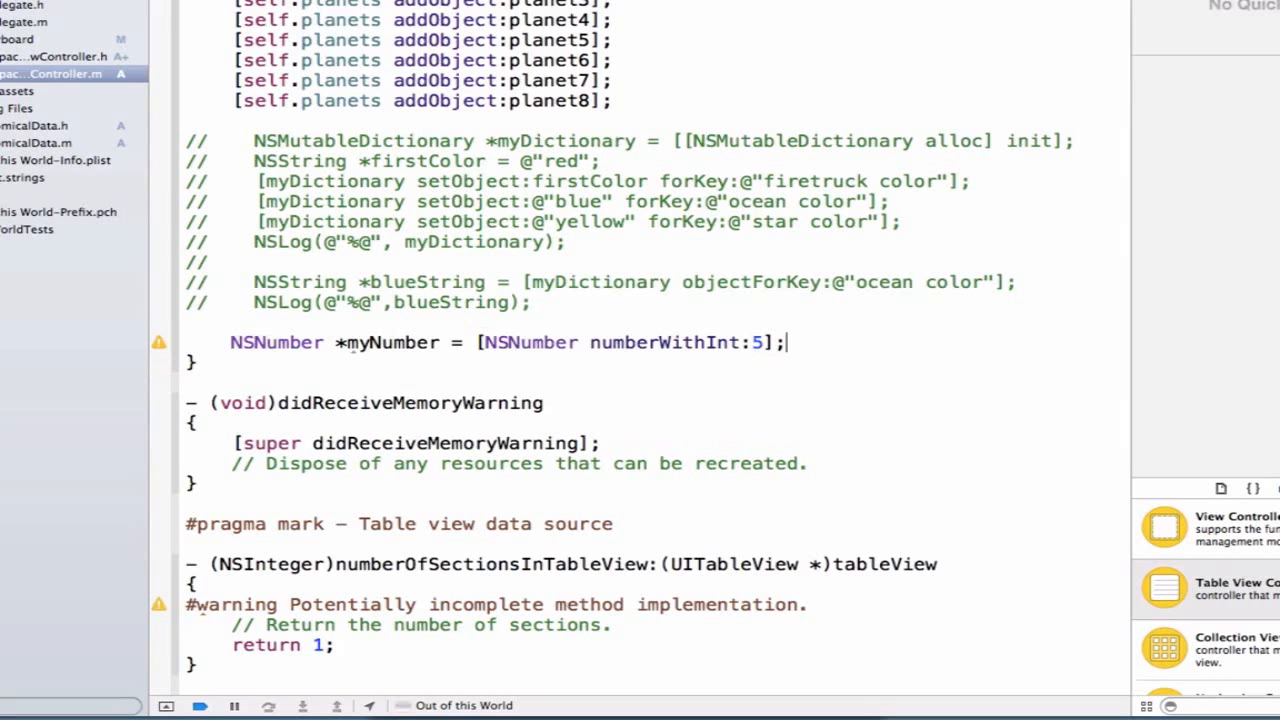
type("NSLog(@\"%@\", myNumber);")
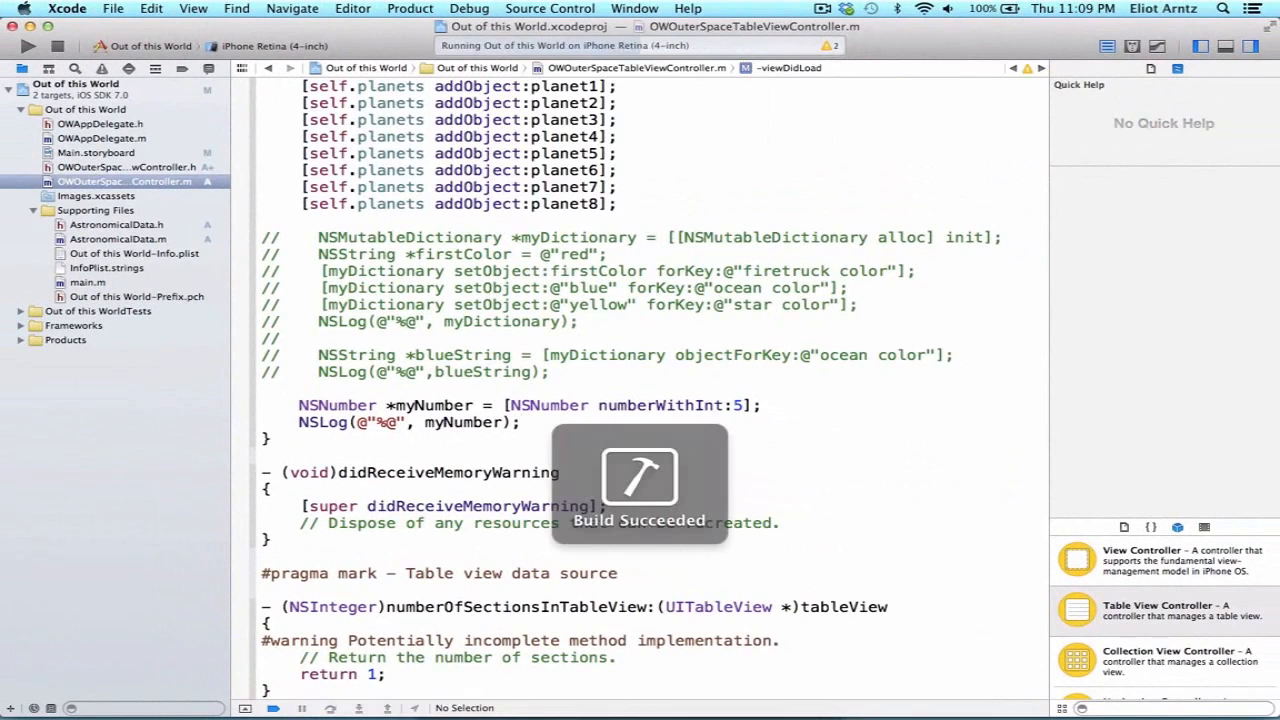
- Run the app so the console logs 5, and view NSNumber's Quick Help
left_click(28, 46)
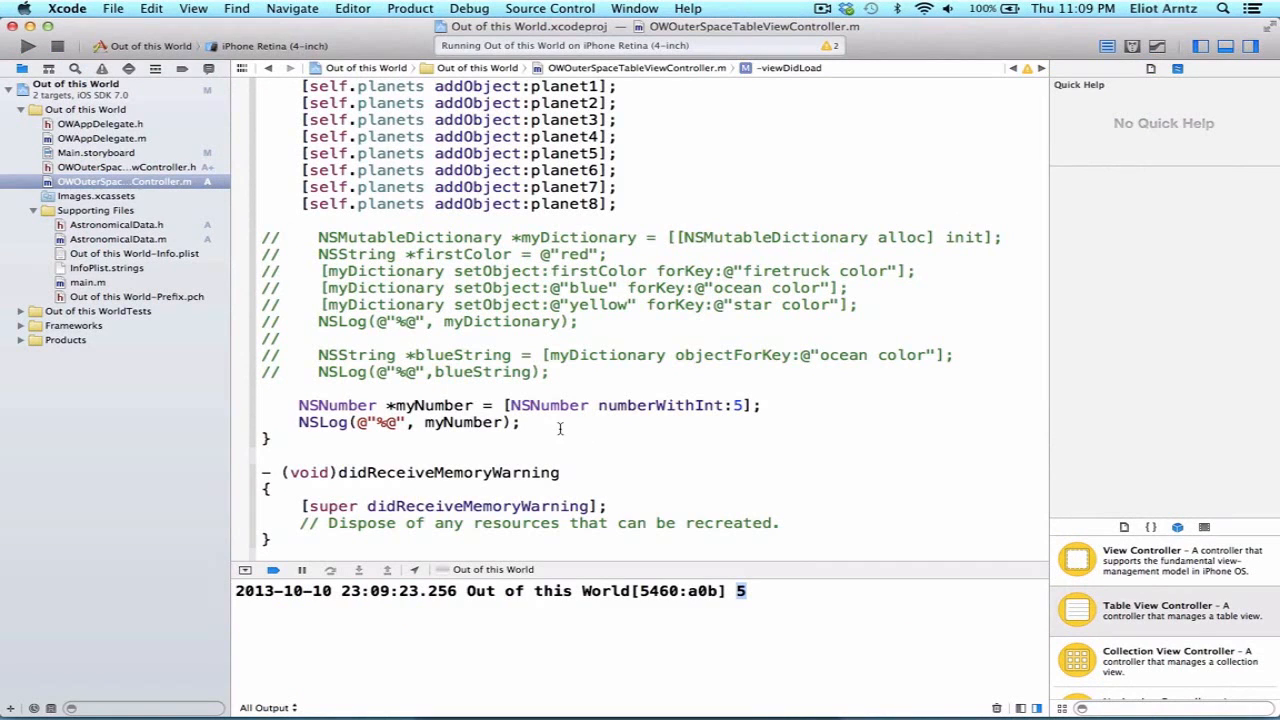
double_click(548, 405)
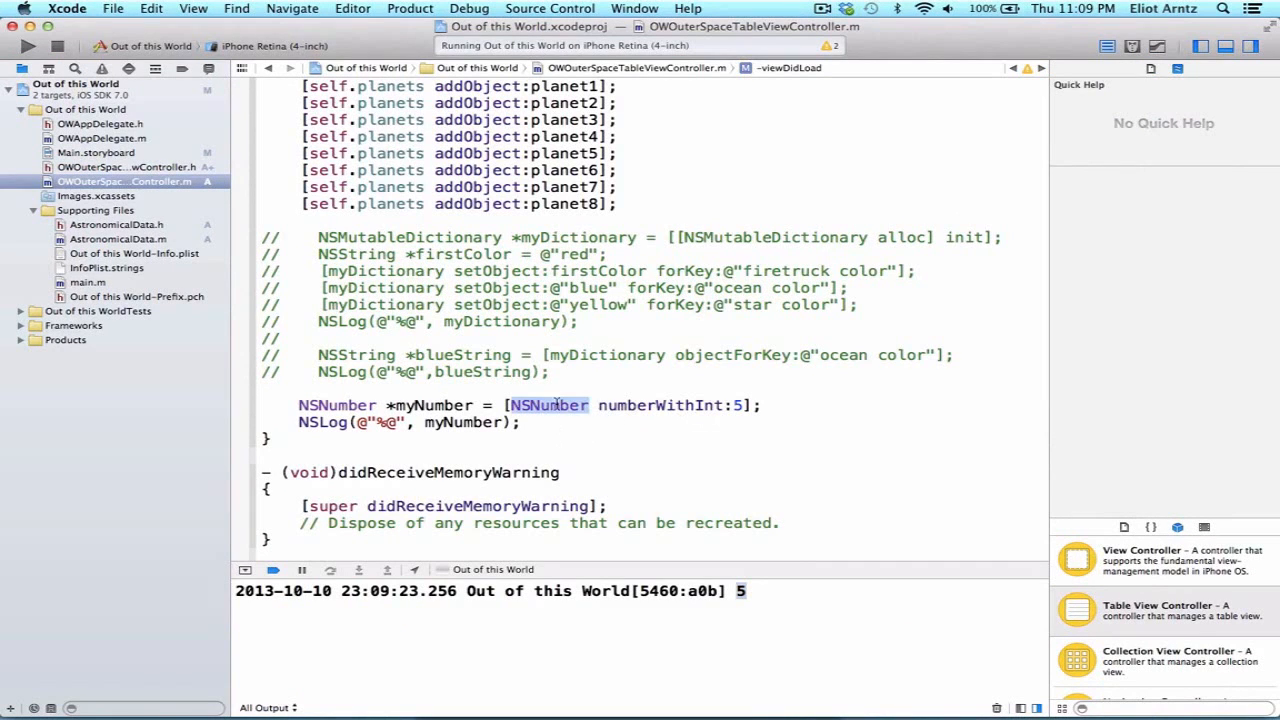
left_click(548, 405)
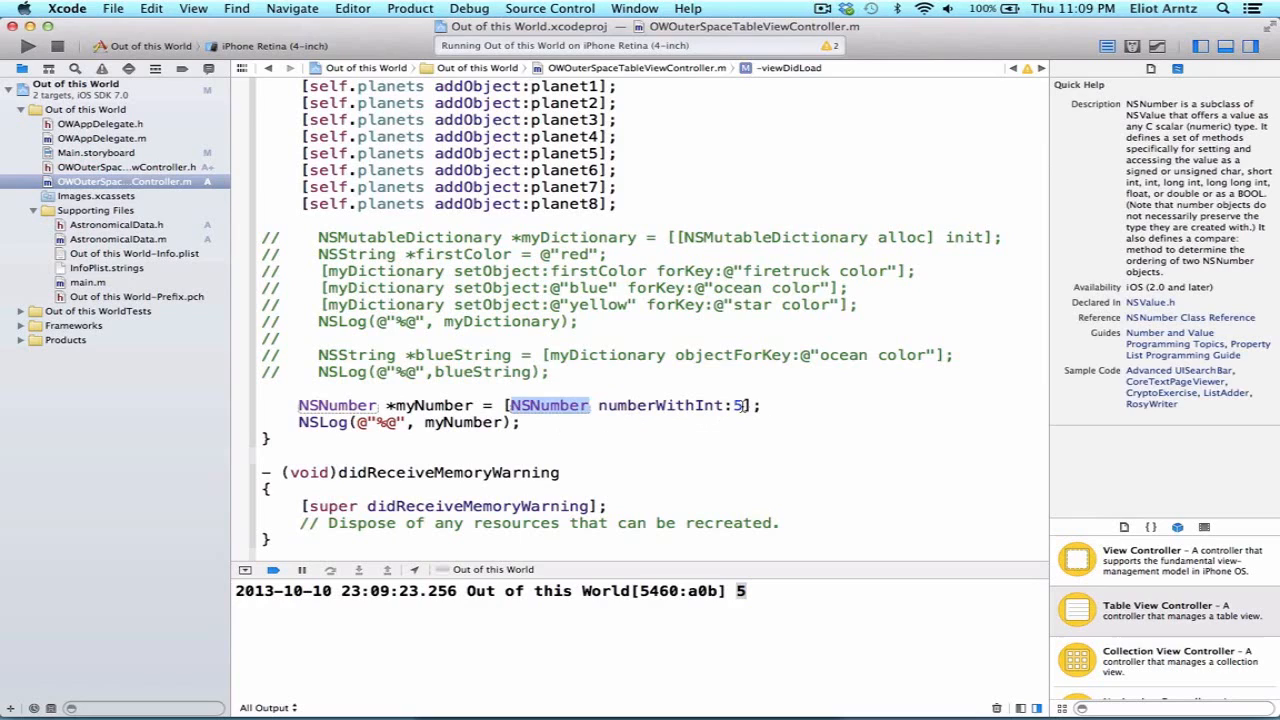
left_click(567, 421)
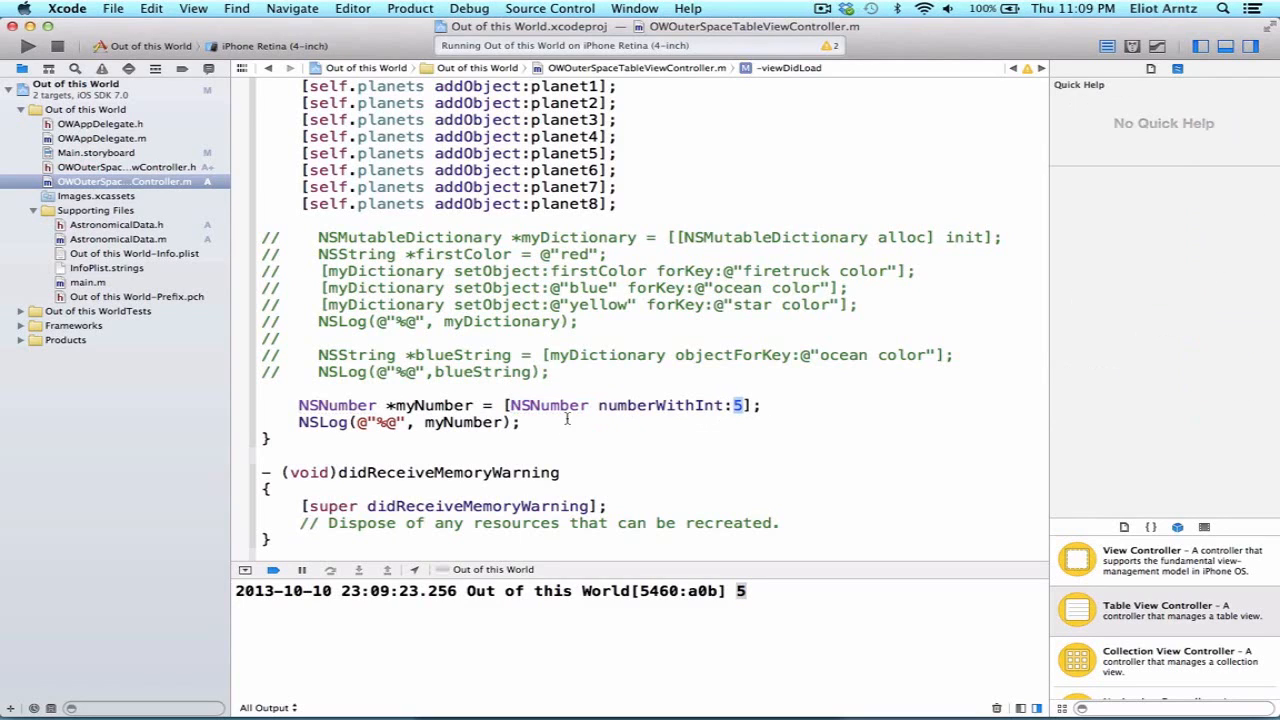
double_click(463, 421)
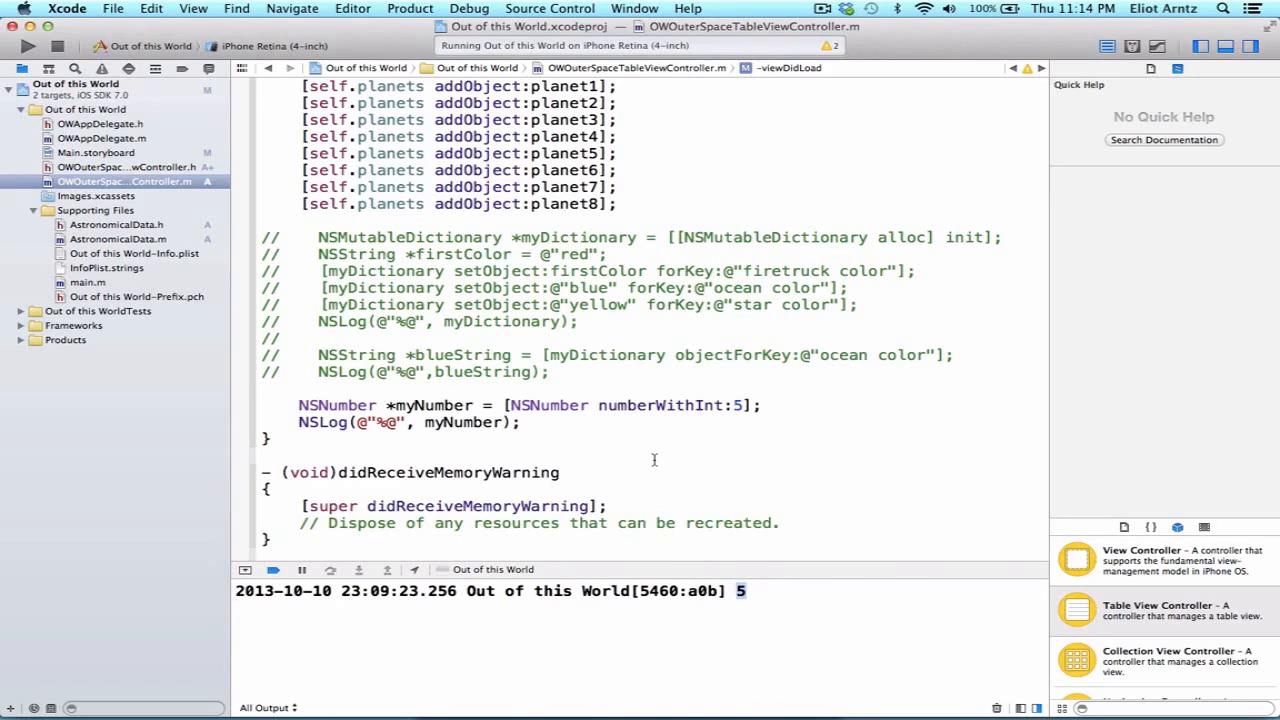
mouse_move(659, 420)
type("NSNumber *floatNumber = [NSNumber numberWithFloat:3.14];")
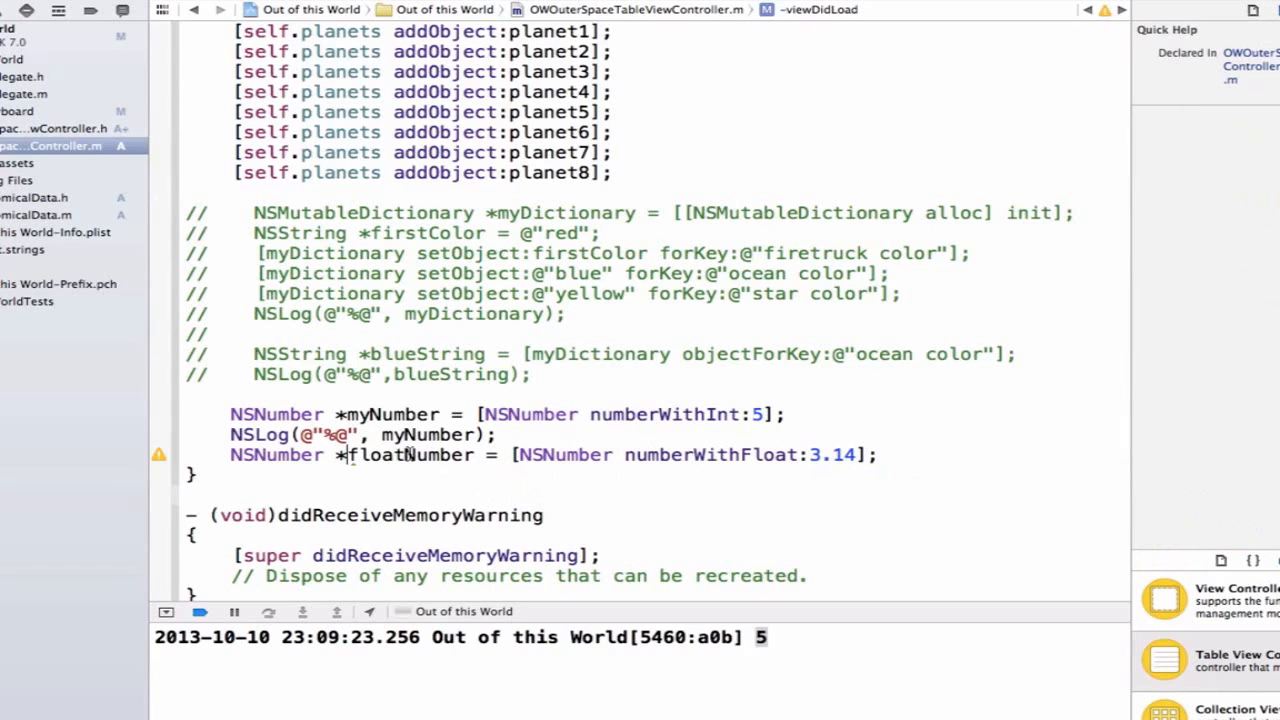
mouse_move(945, 458)
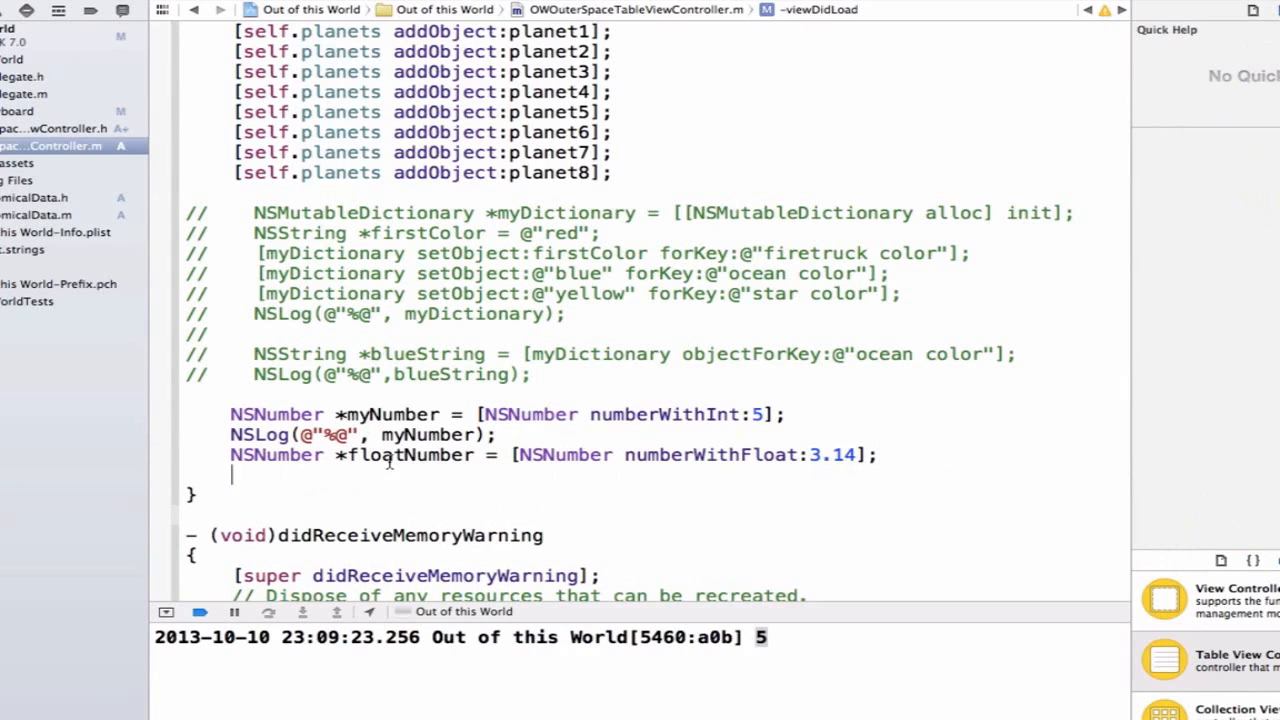
- Add floatNumber using numberWithFloat:3.14 and log it with NSLog(@"%@", floatNumber)
type("NSLog(@\"%@\", floatNumber);")
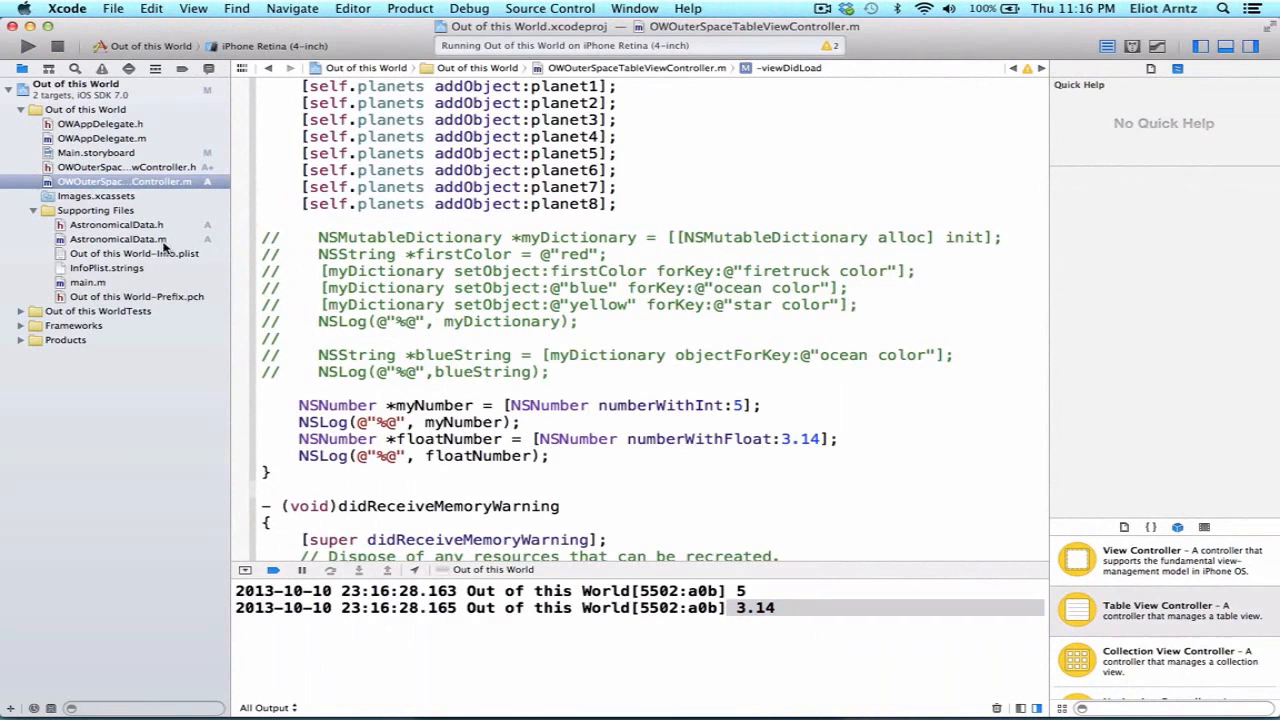
- Open AstronomicalData.m and select Mercury's 4879 diameter value
left_click(118, 238)
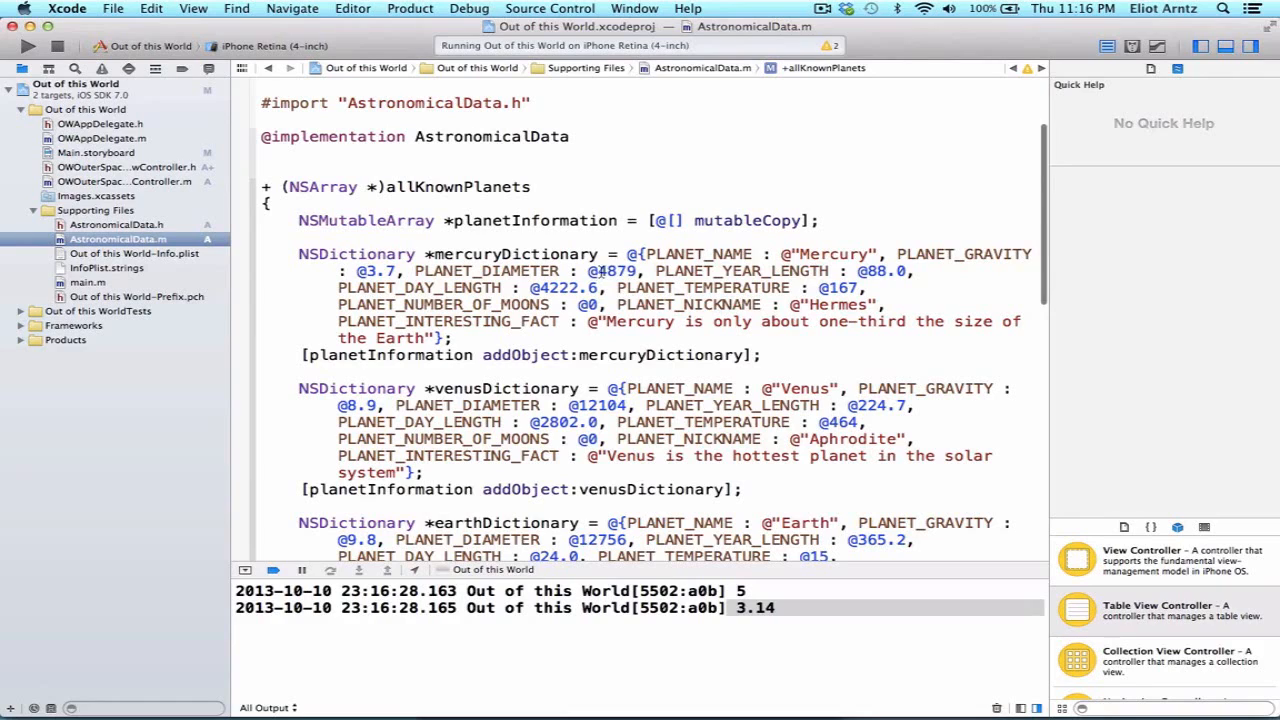
double_click(611, 271)
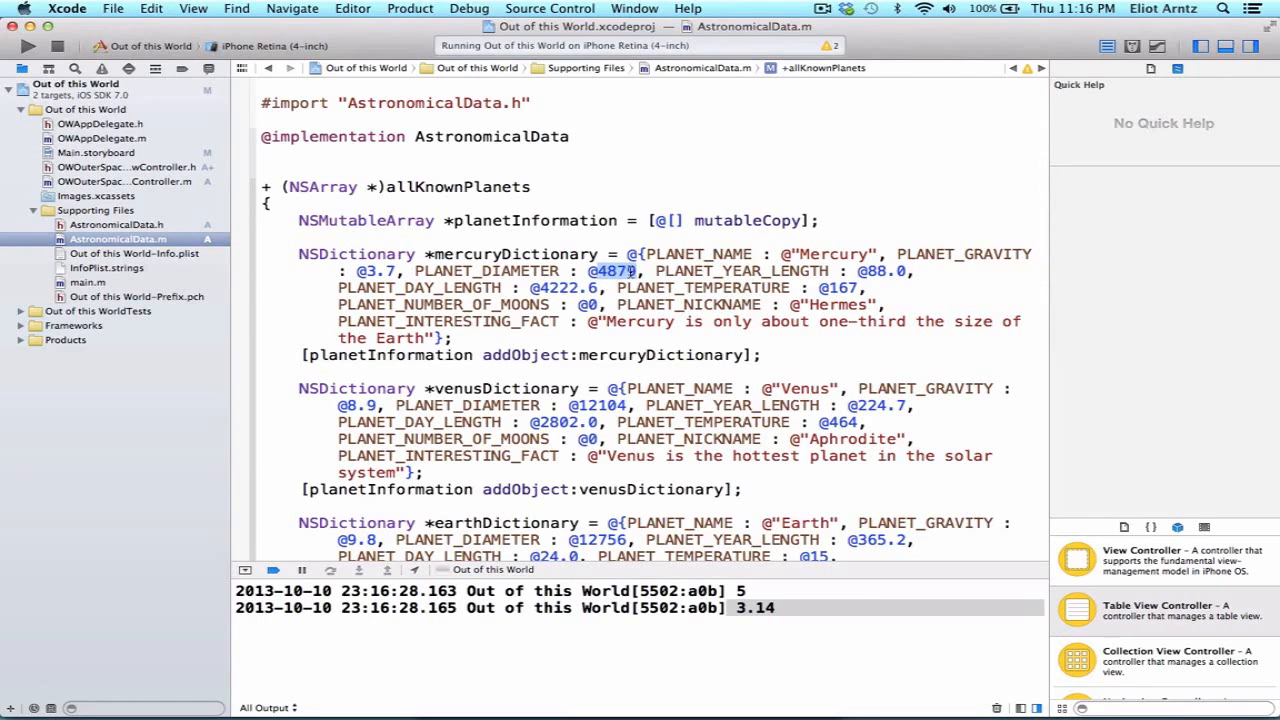